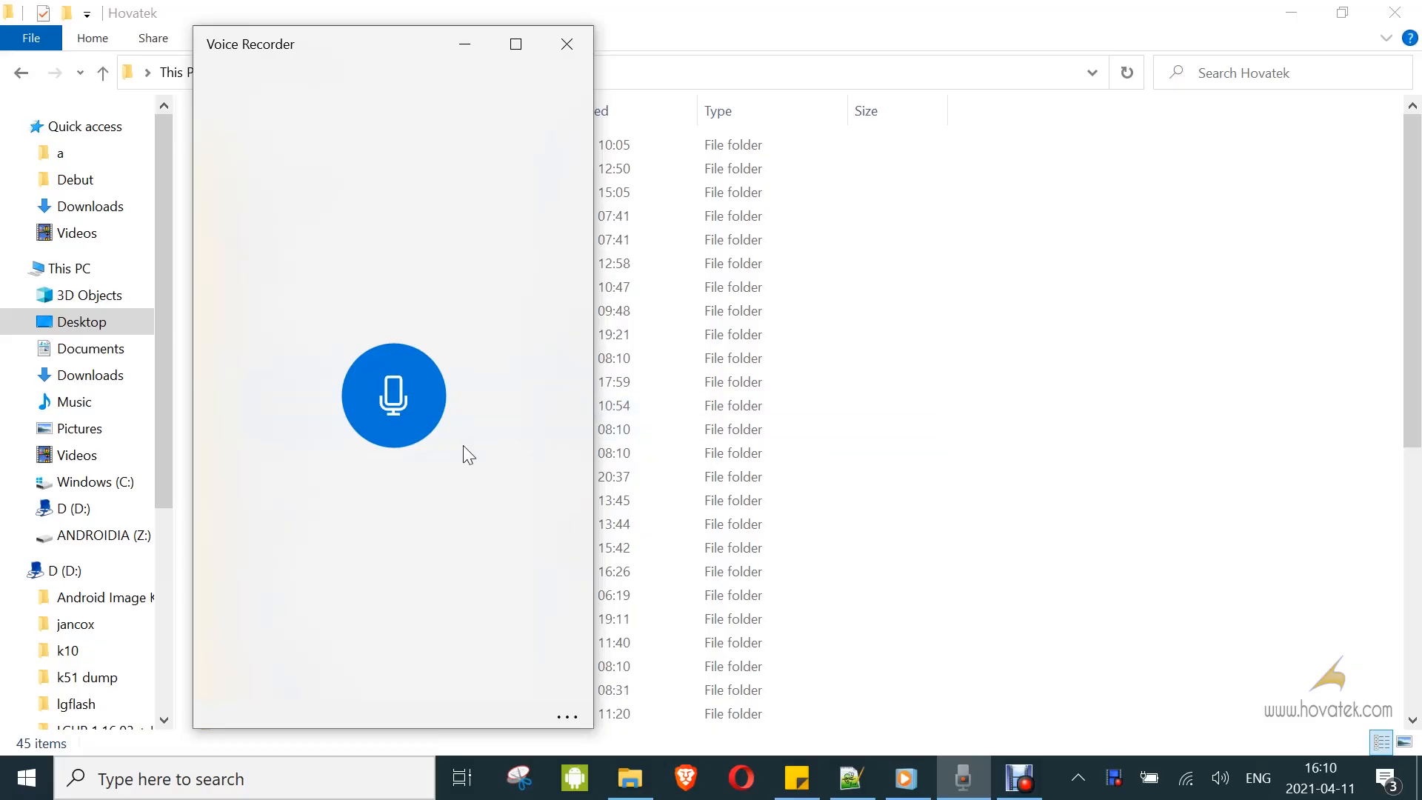
Step: Record and stop a clip, then dismiss the recording error message
click(394, 395)
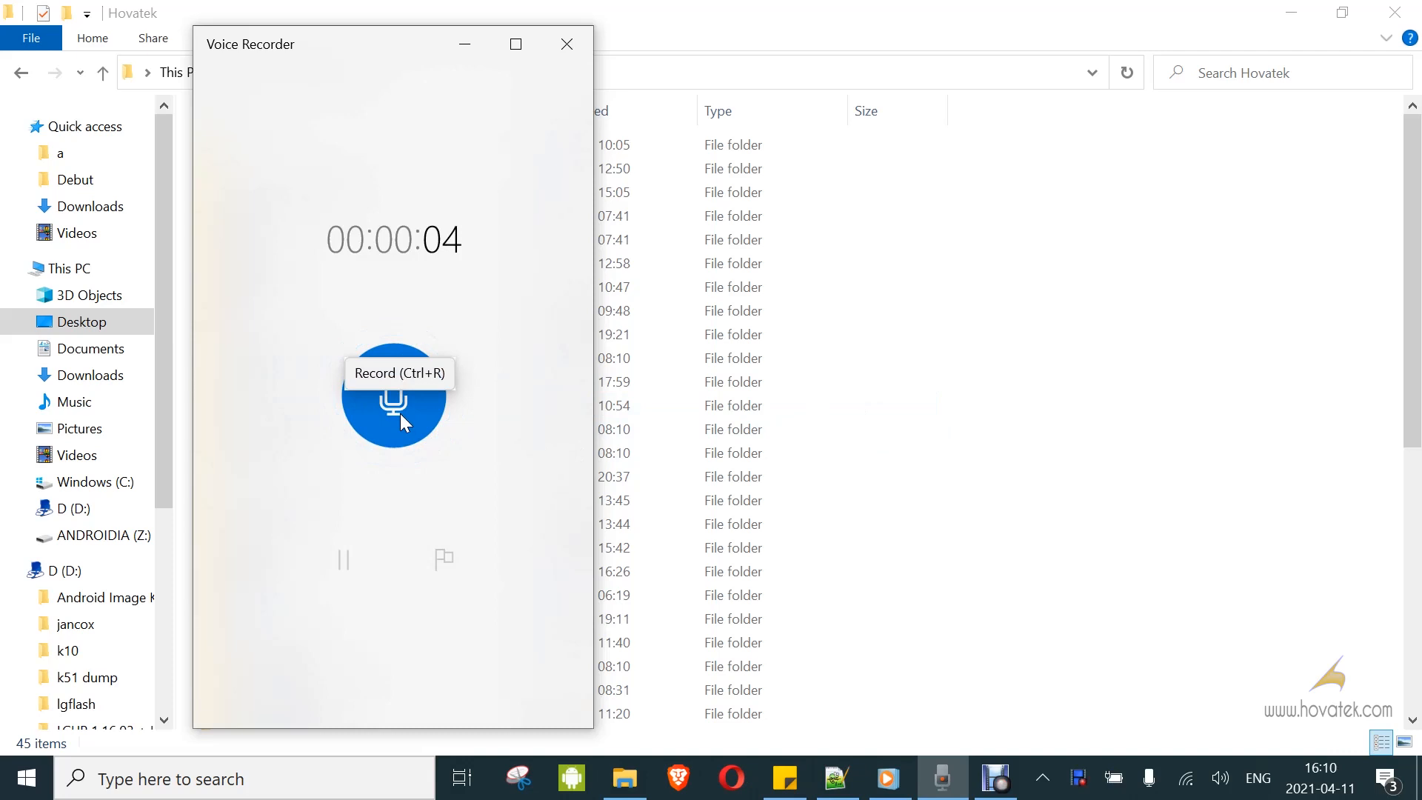
click(393, 396)
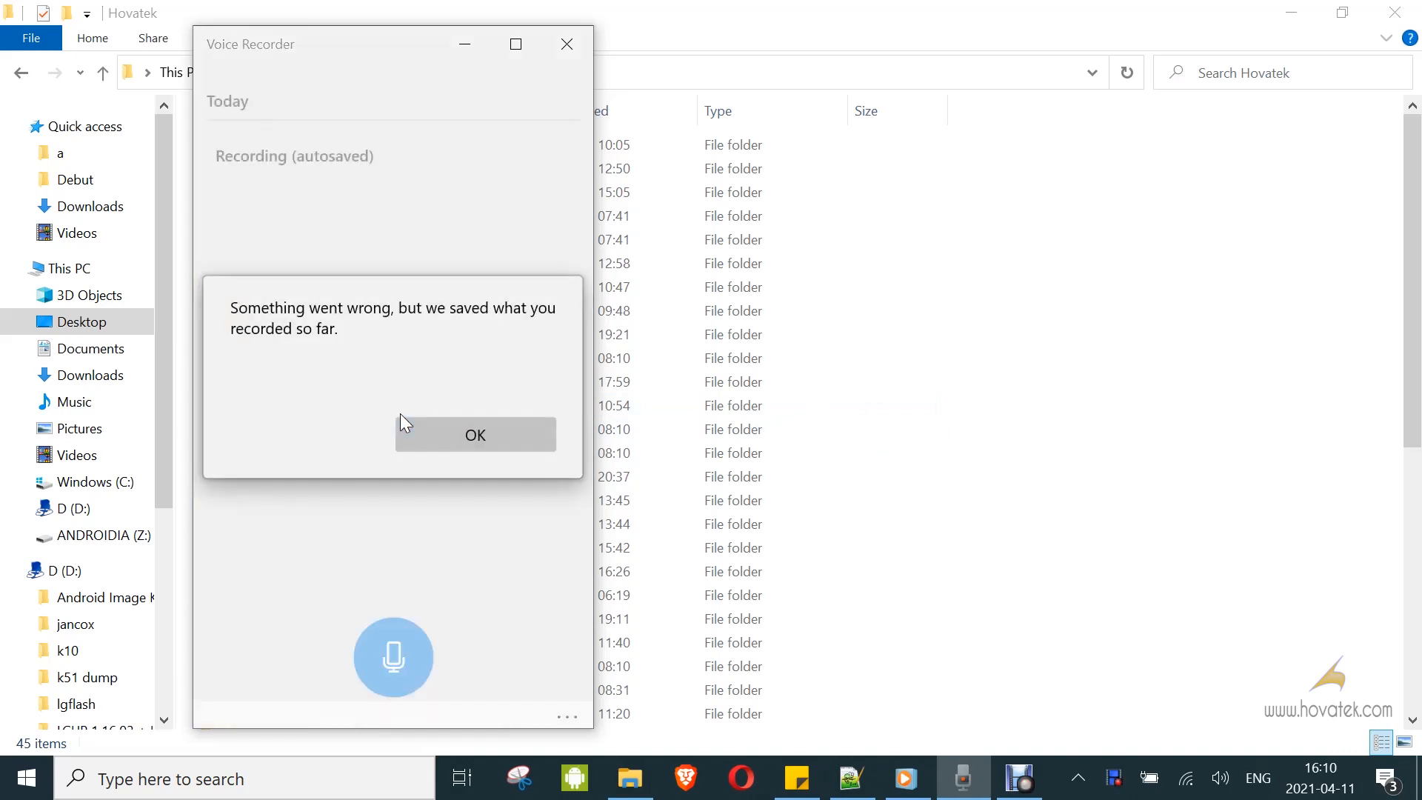
click(474, 435)
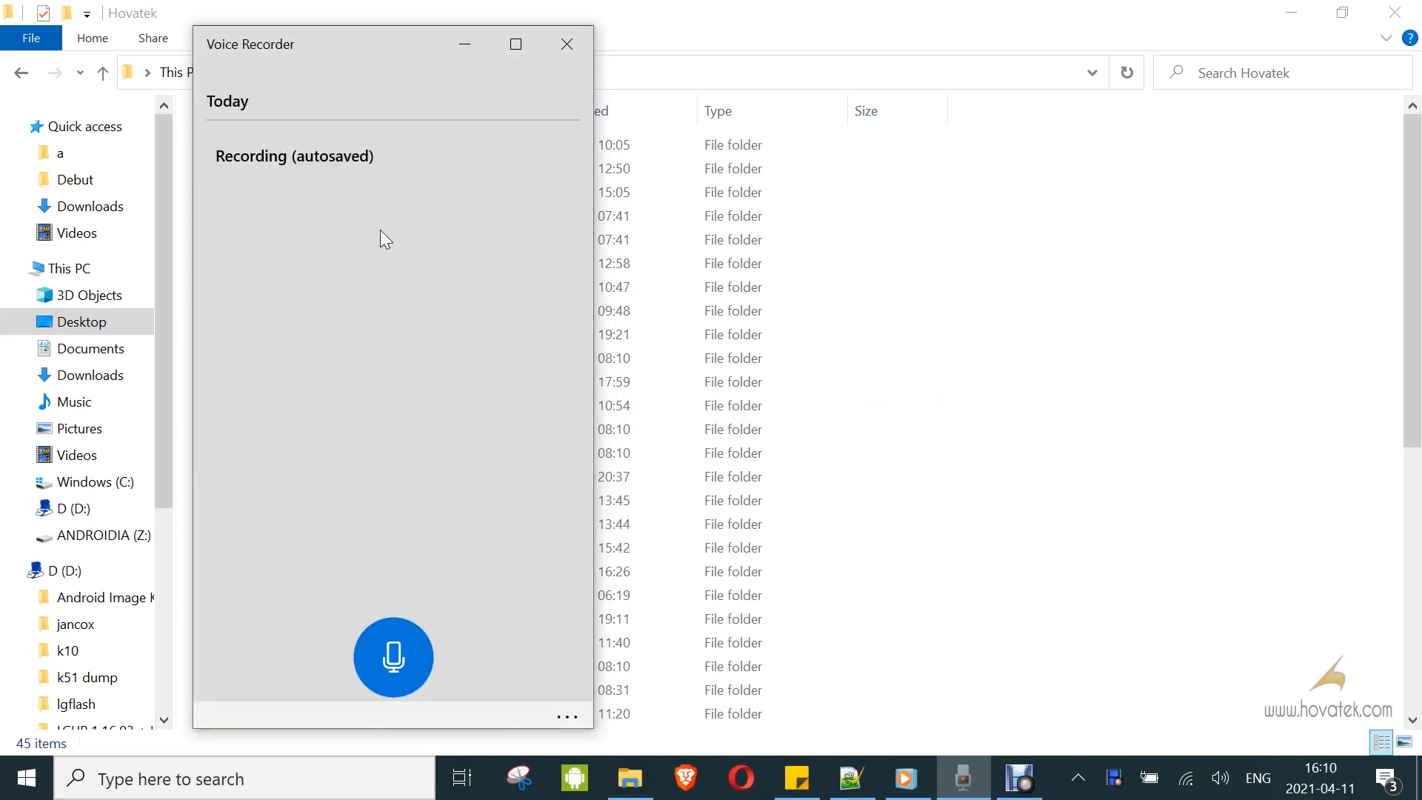
Step: Open the autosaved recording, dismiss its playback error, and delete the broken recording
click(294, 154)
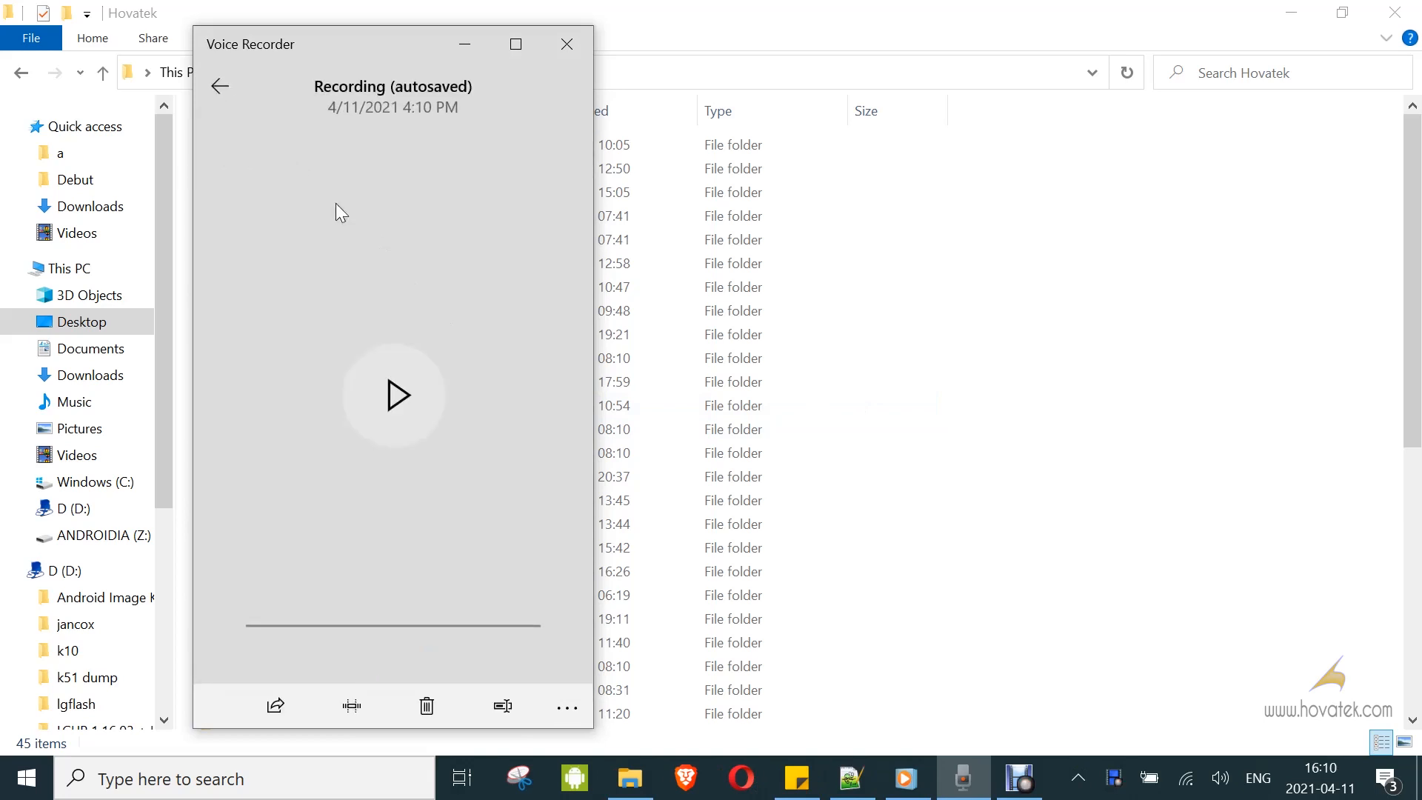
click(392, 394)
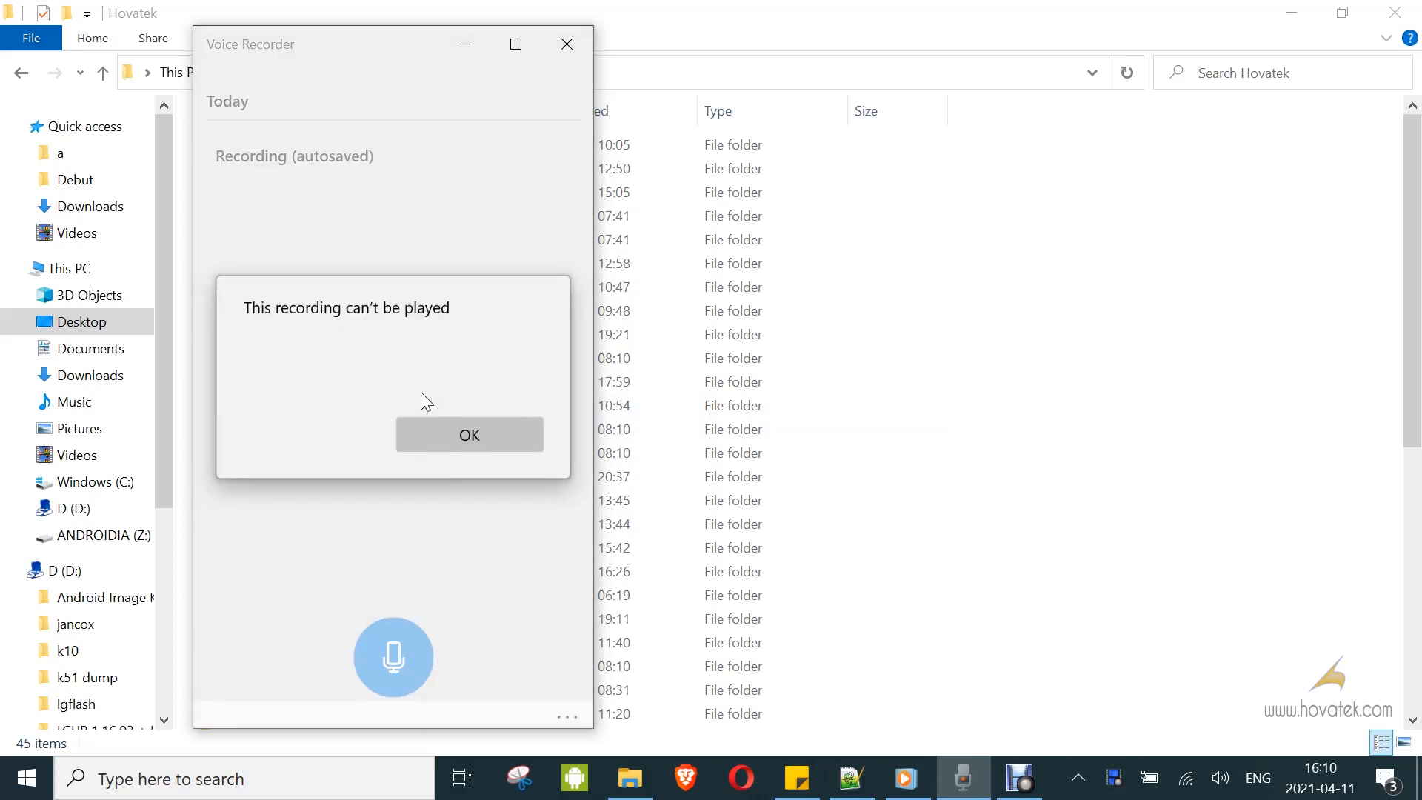
click(469, 434)
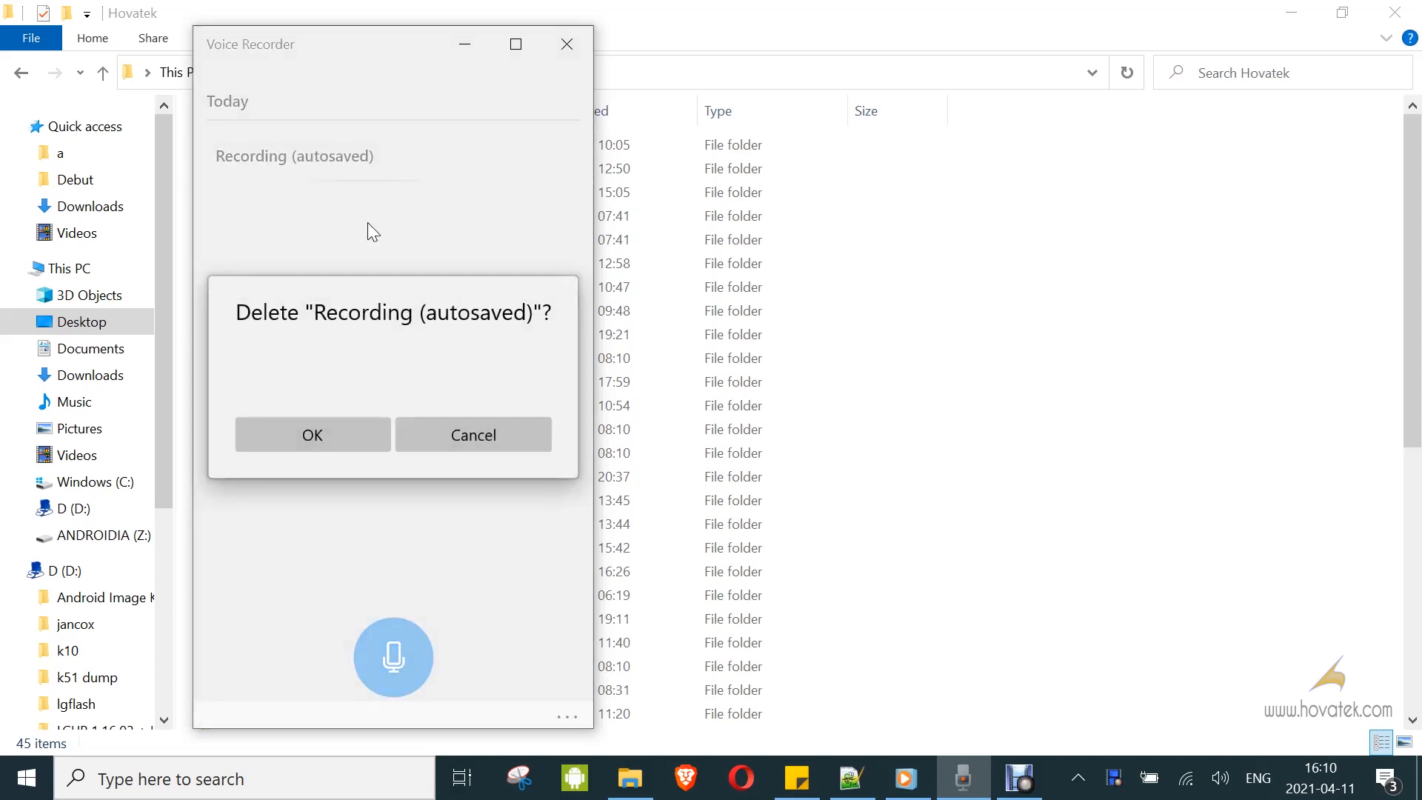
click(312, 435)
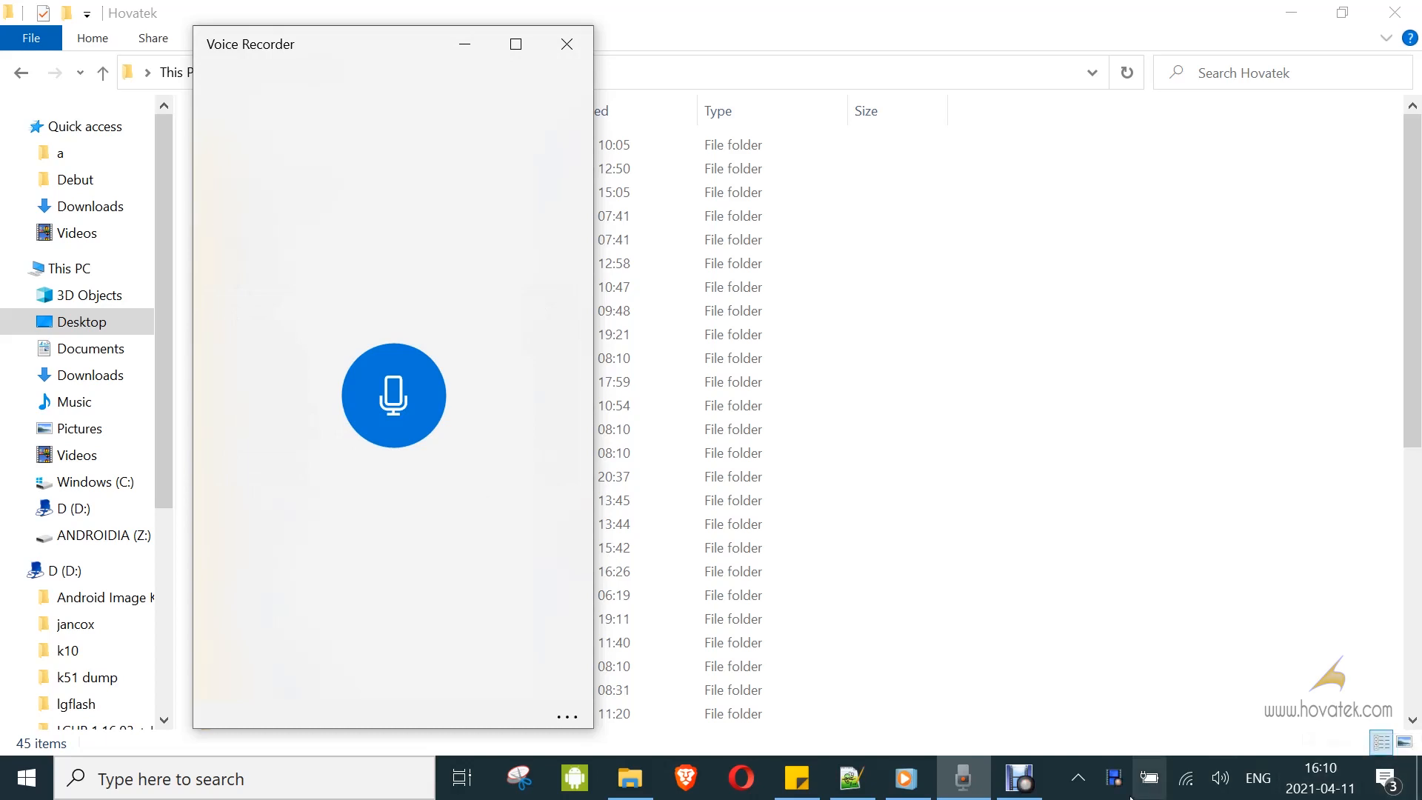
Step: Open Sound settings from the taskbar speaker icon's right-click menu
click(1220, 778)
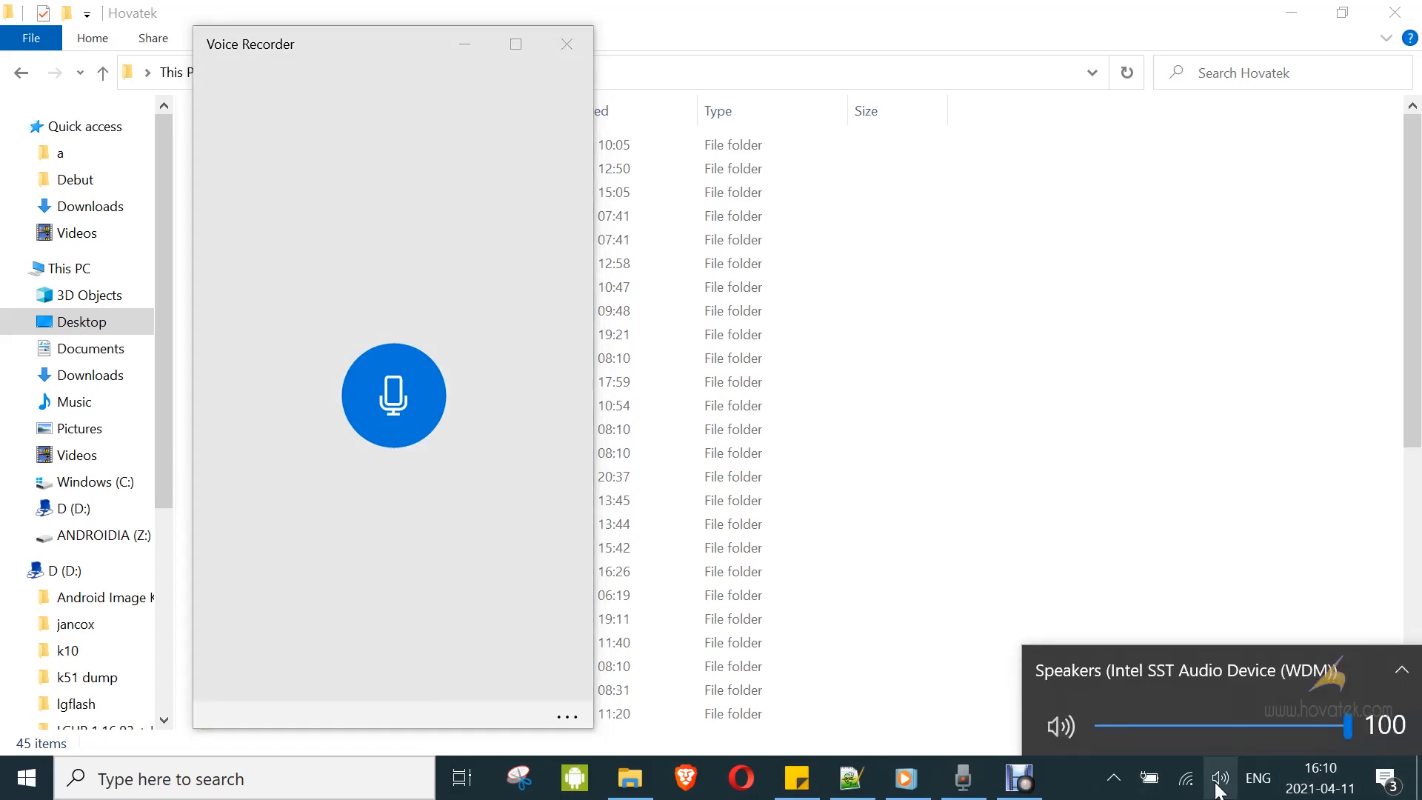
right_click(1220, 778)
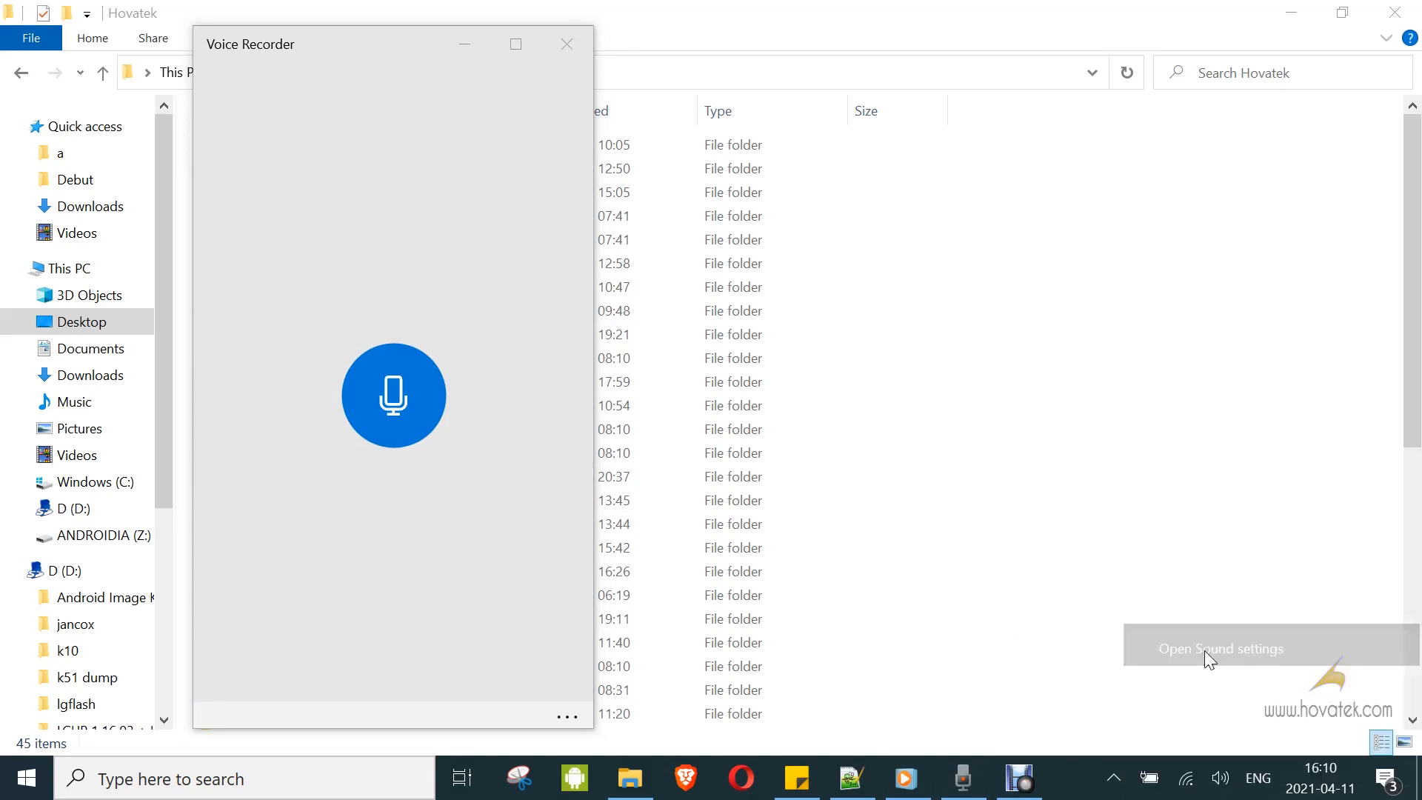
click(1220, 649)
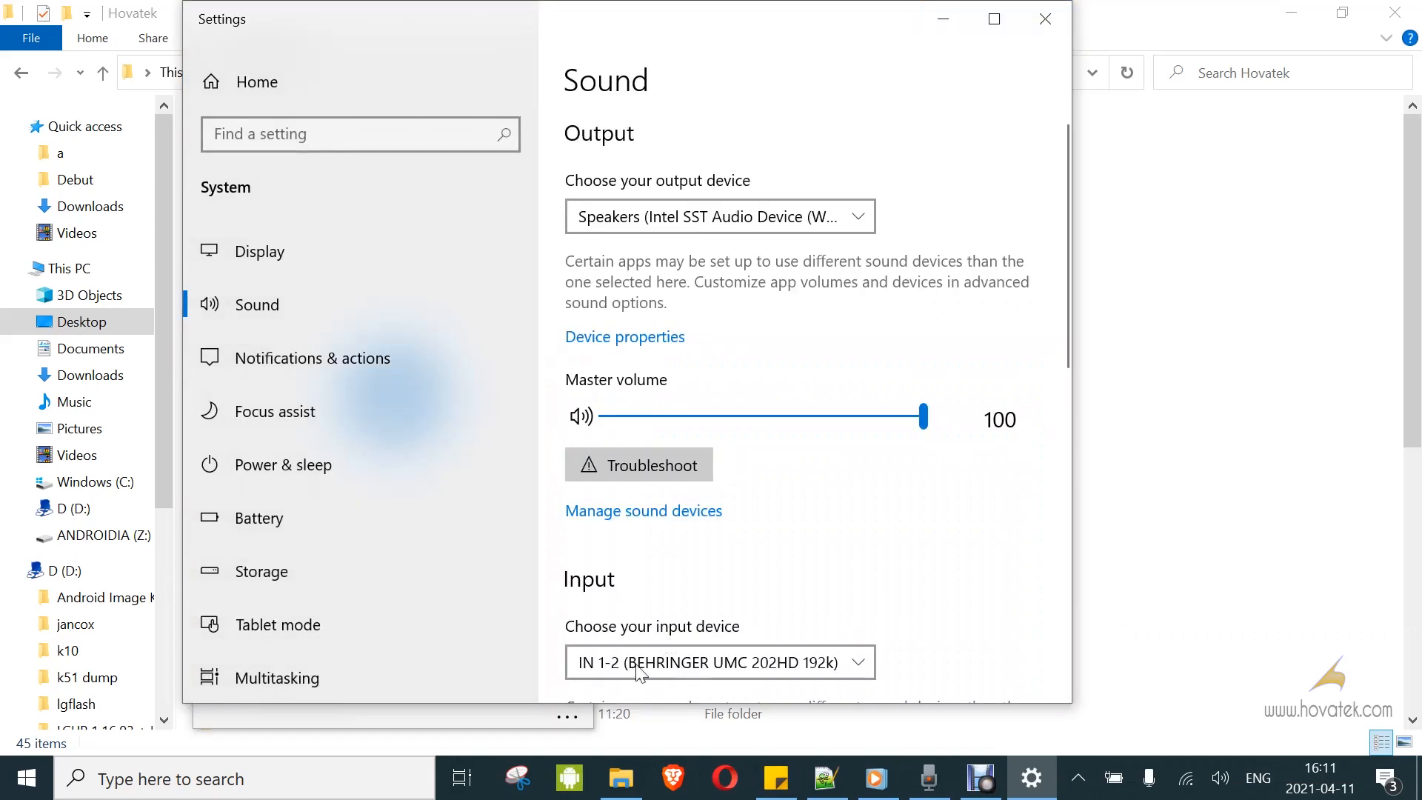
scroll(down, 3)
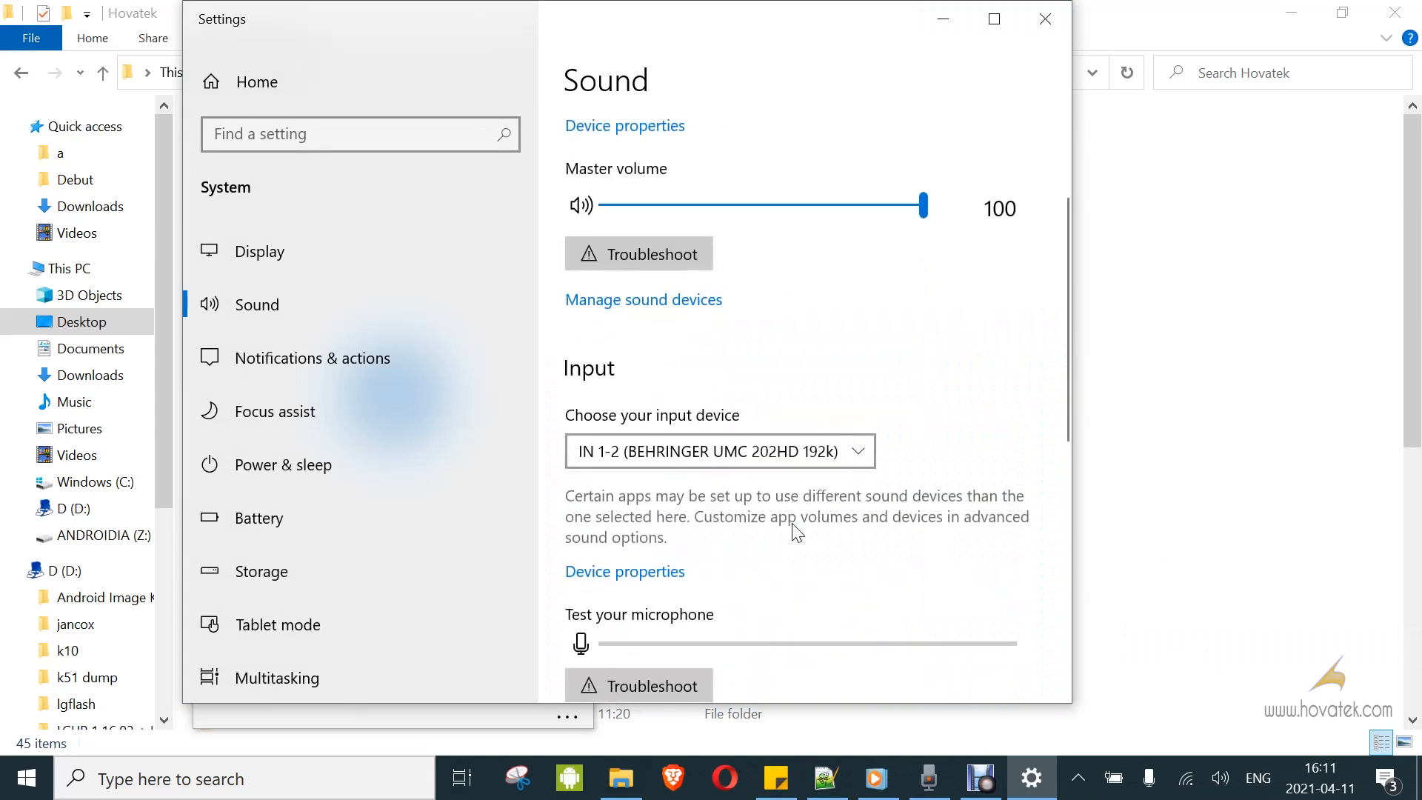
click(719, 451)
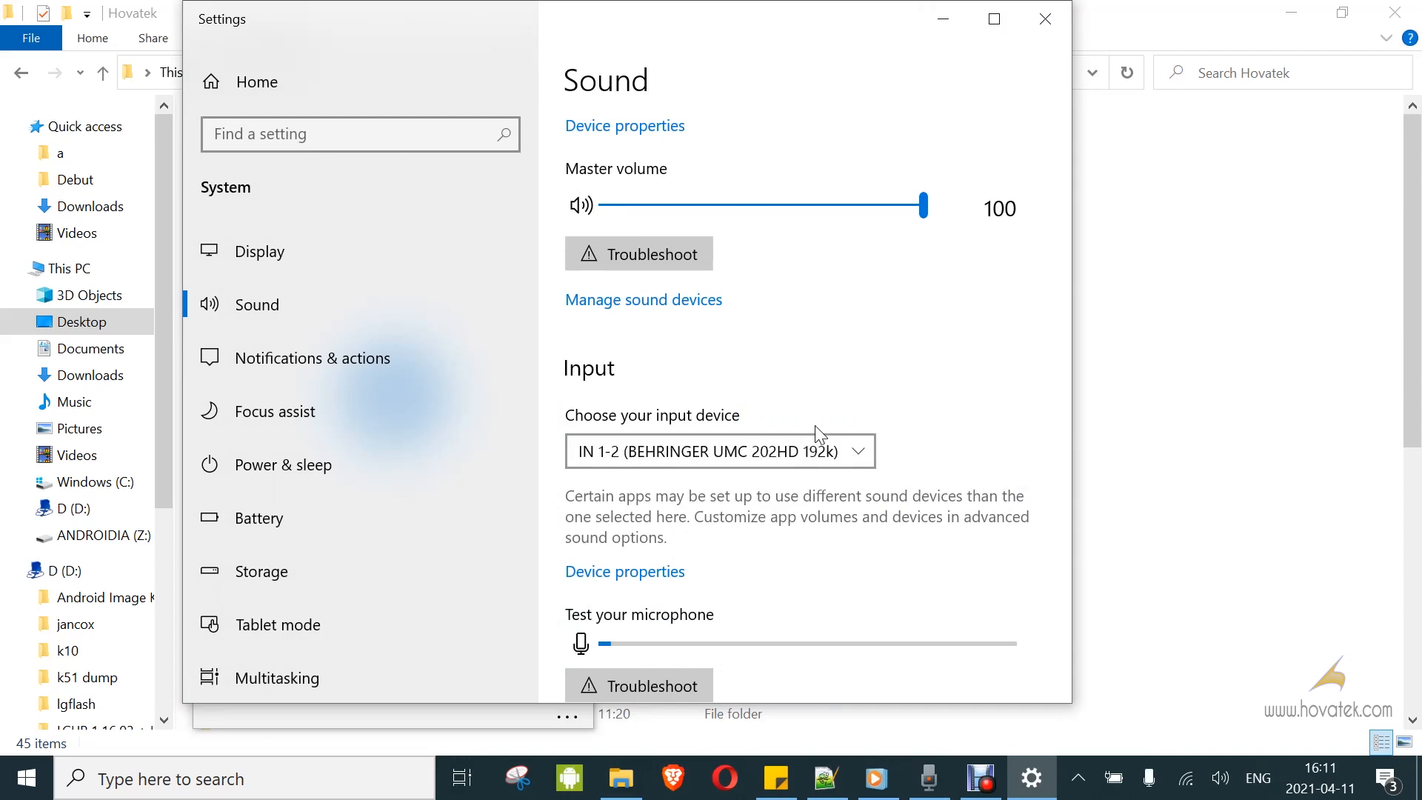
scroll(down, 3)
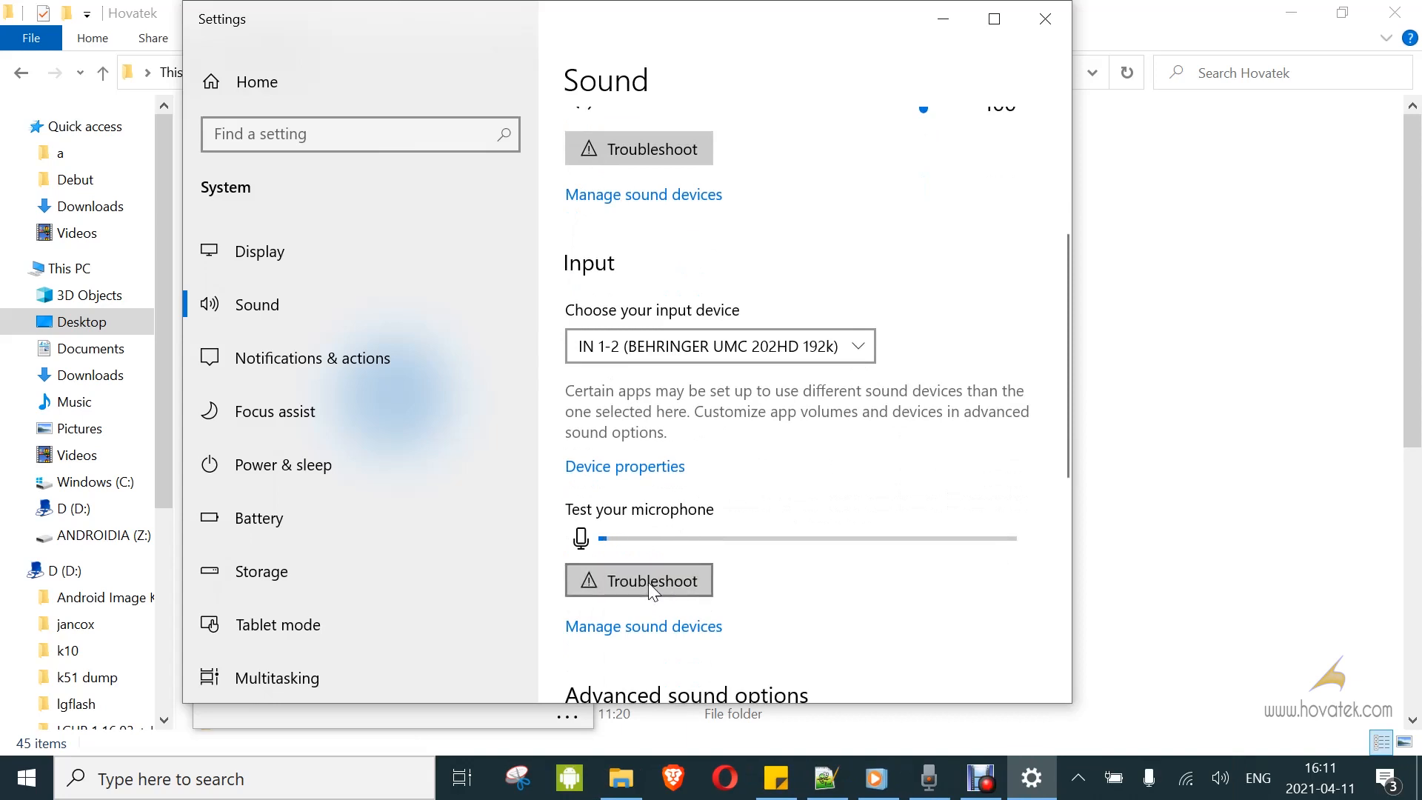
Step: Run the Input microphone troubleshooter and close its no-problem-found results
click(638, 581)
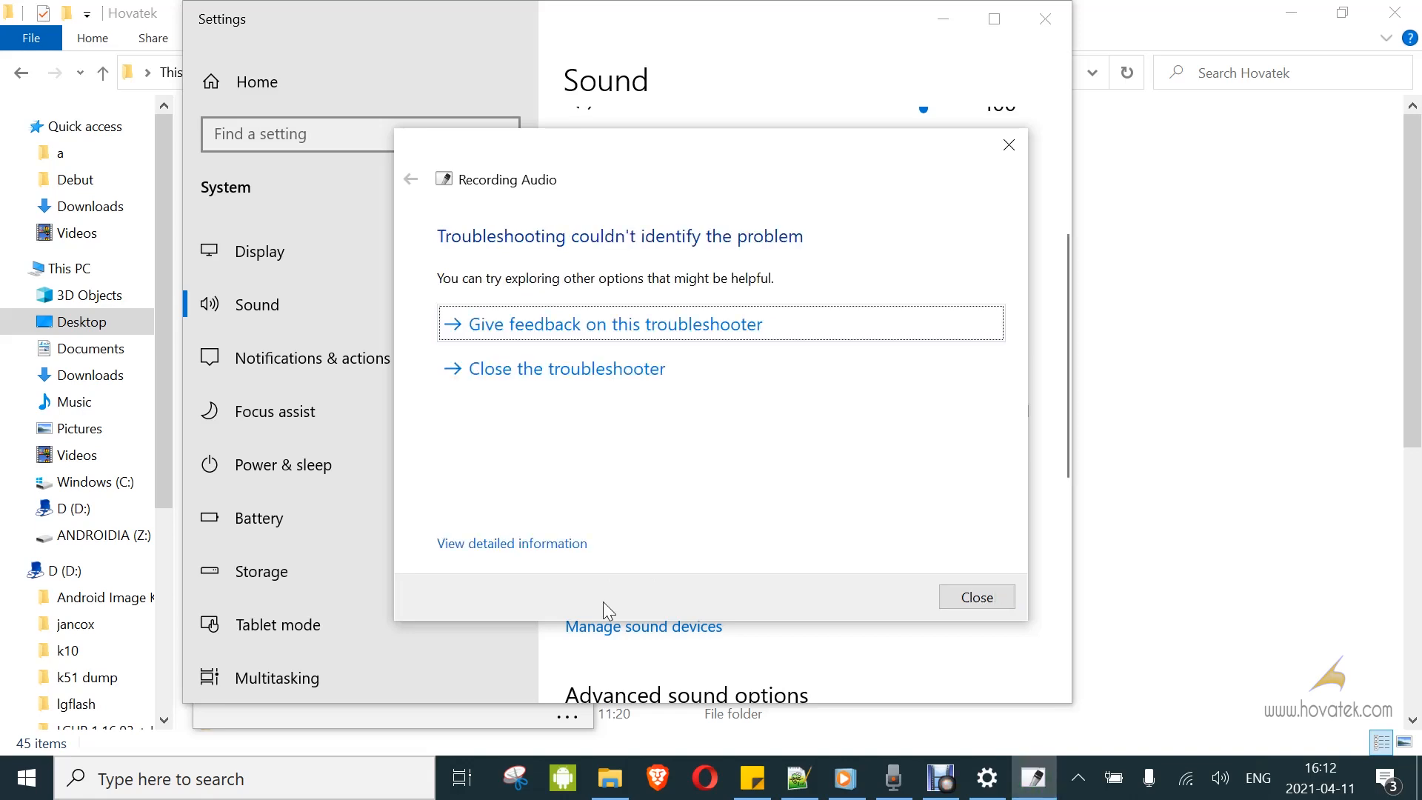
click(976, 597)
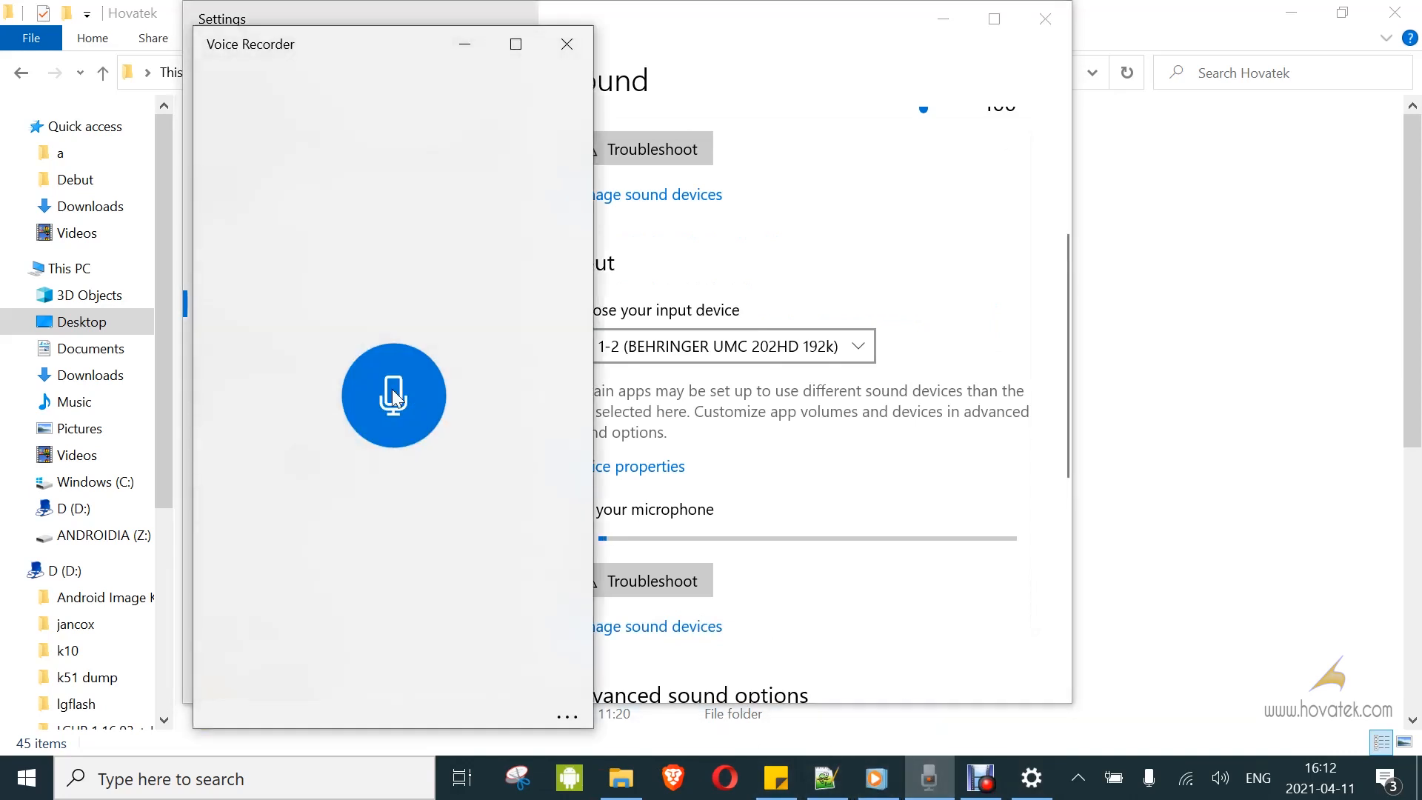
Step: Record a five-second clip, open the new 0:05 recording, and begin renaming it
click(393, 396)
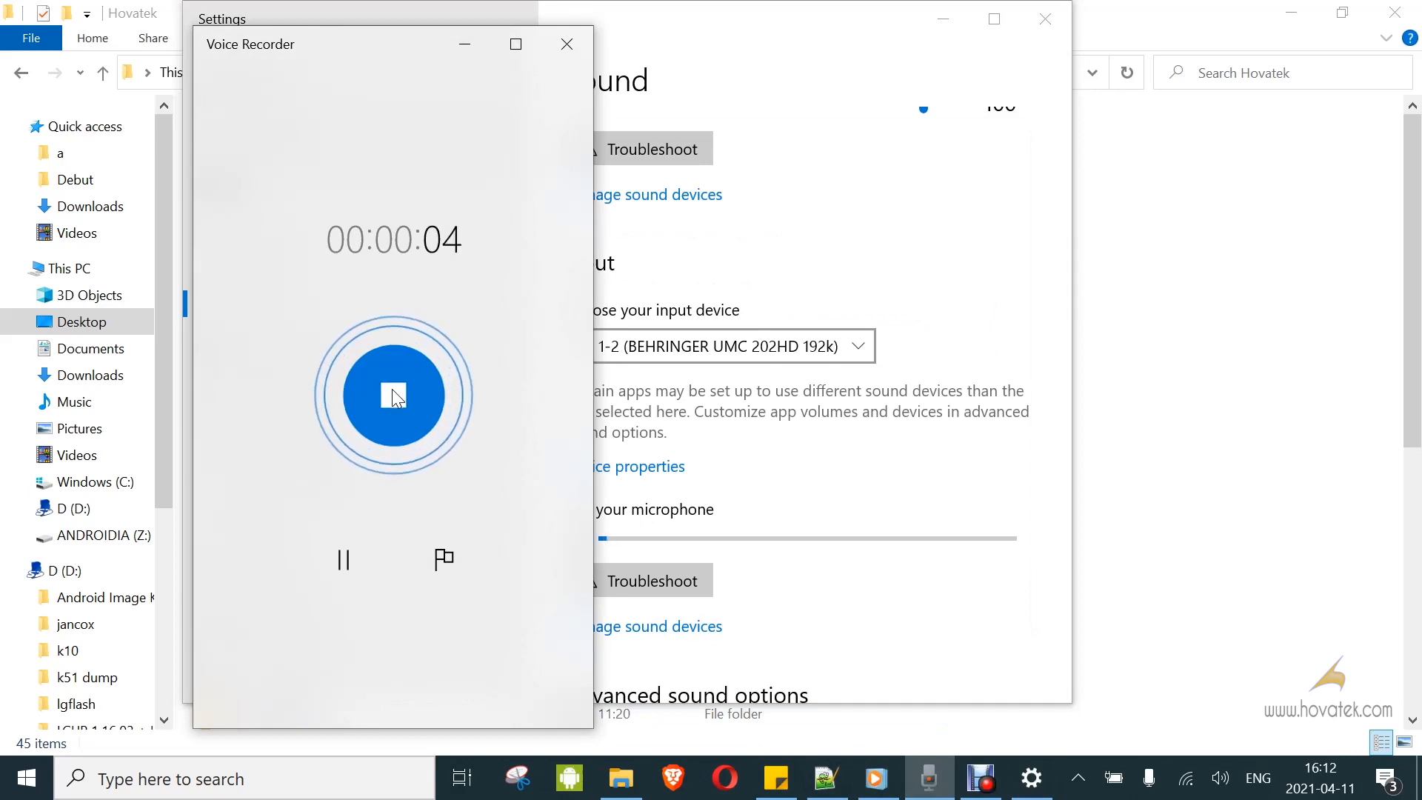
click(393, 395)
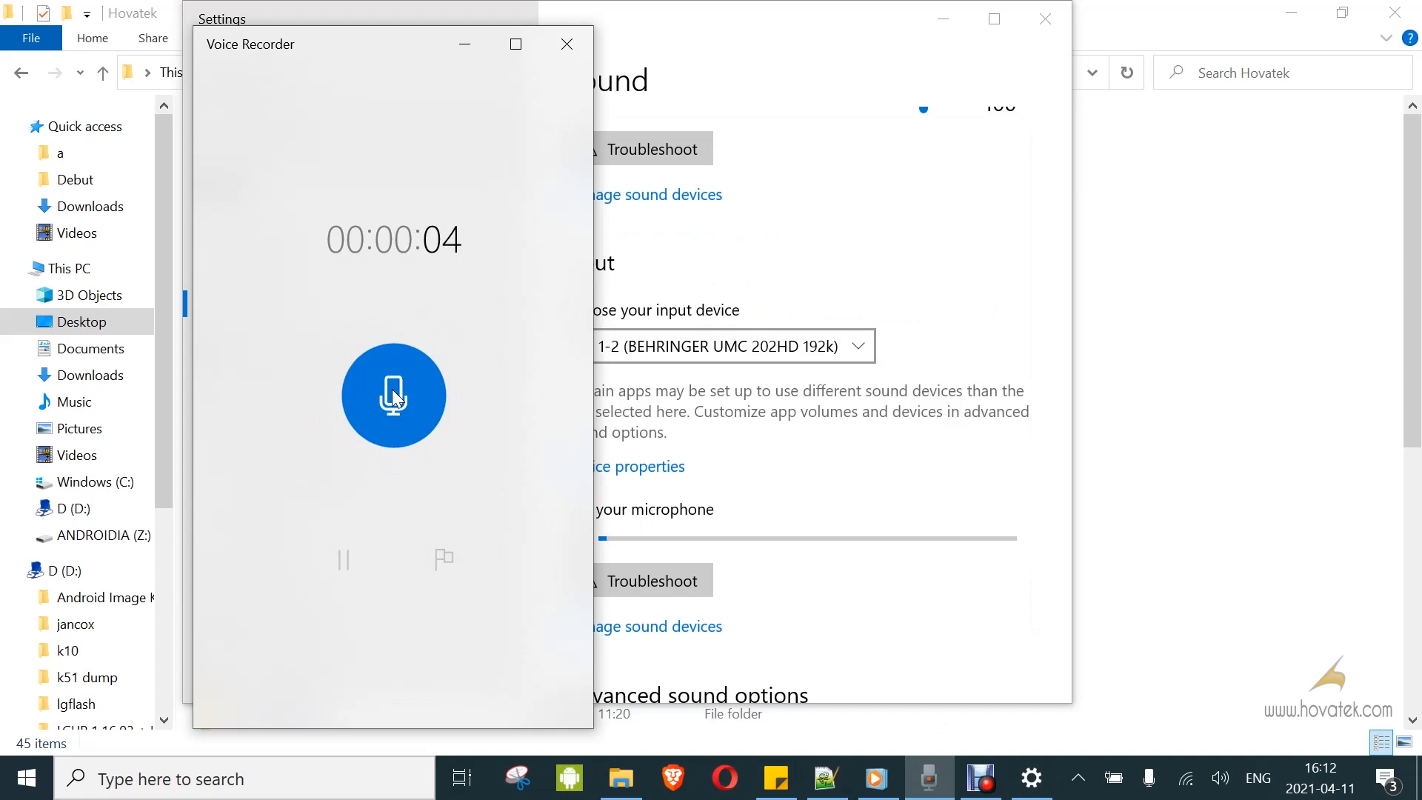
click(393, 395)
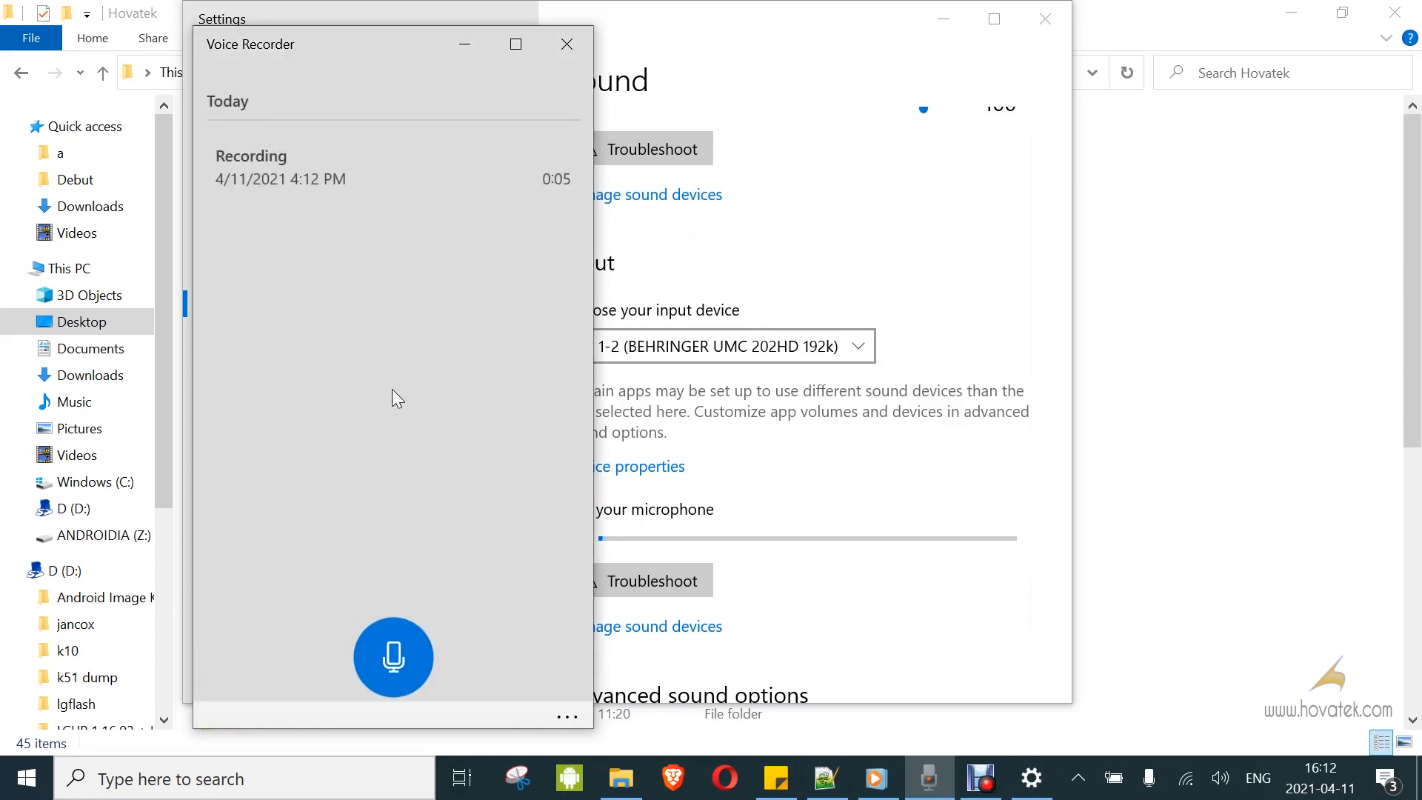
click(304, 168)
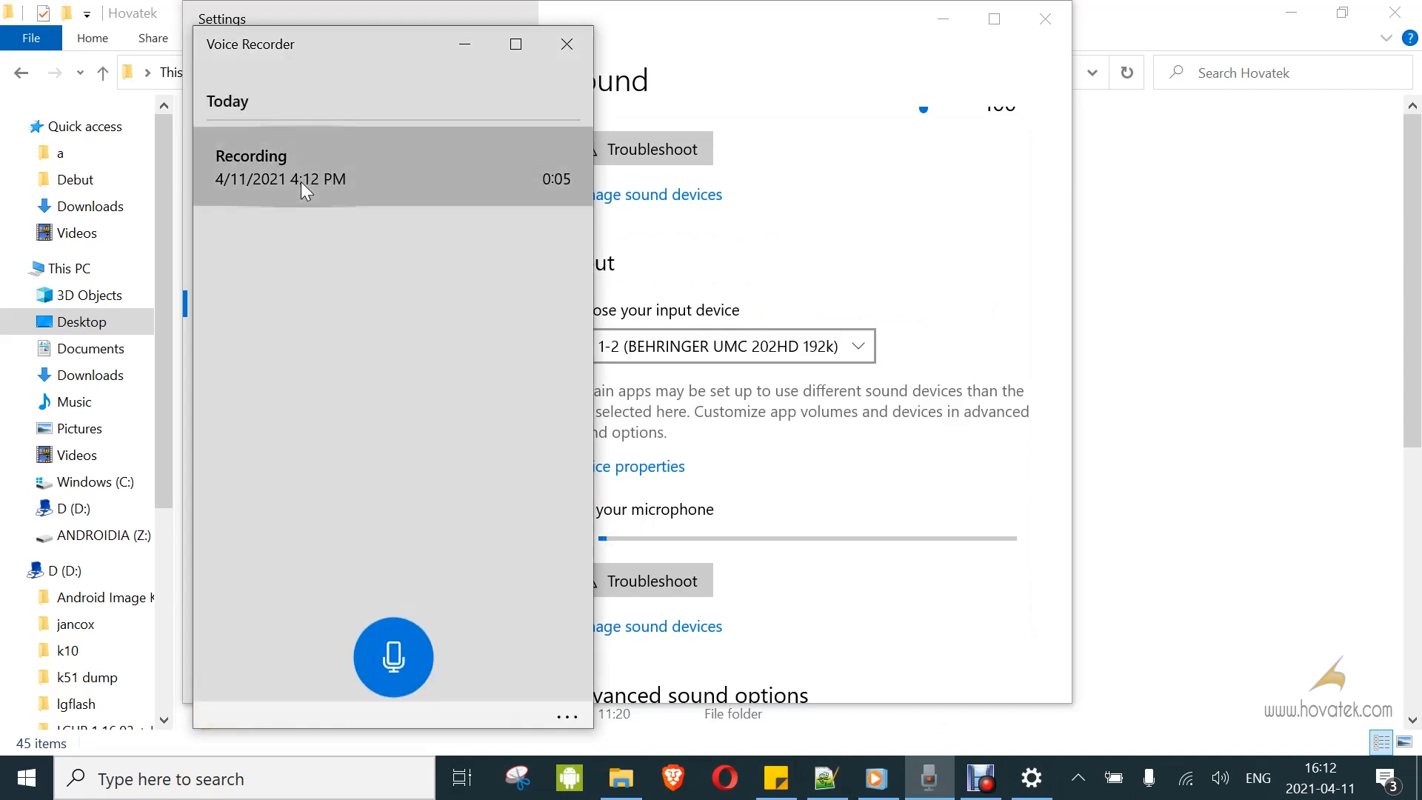
click(392, 177)
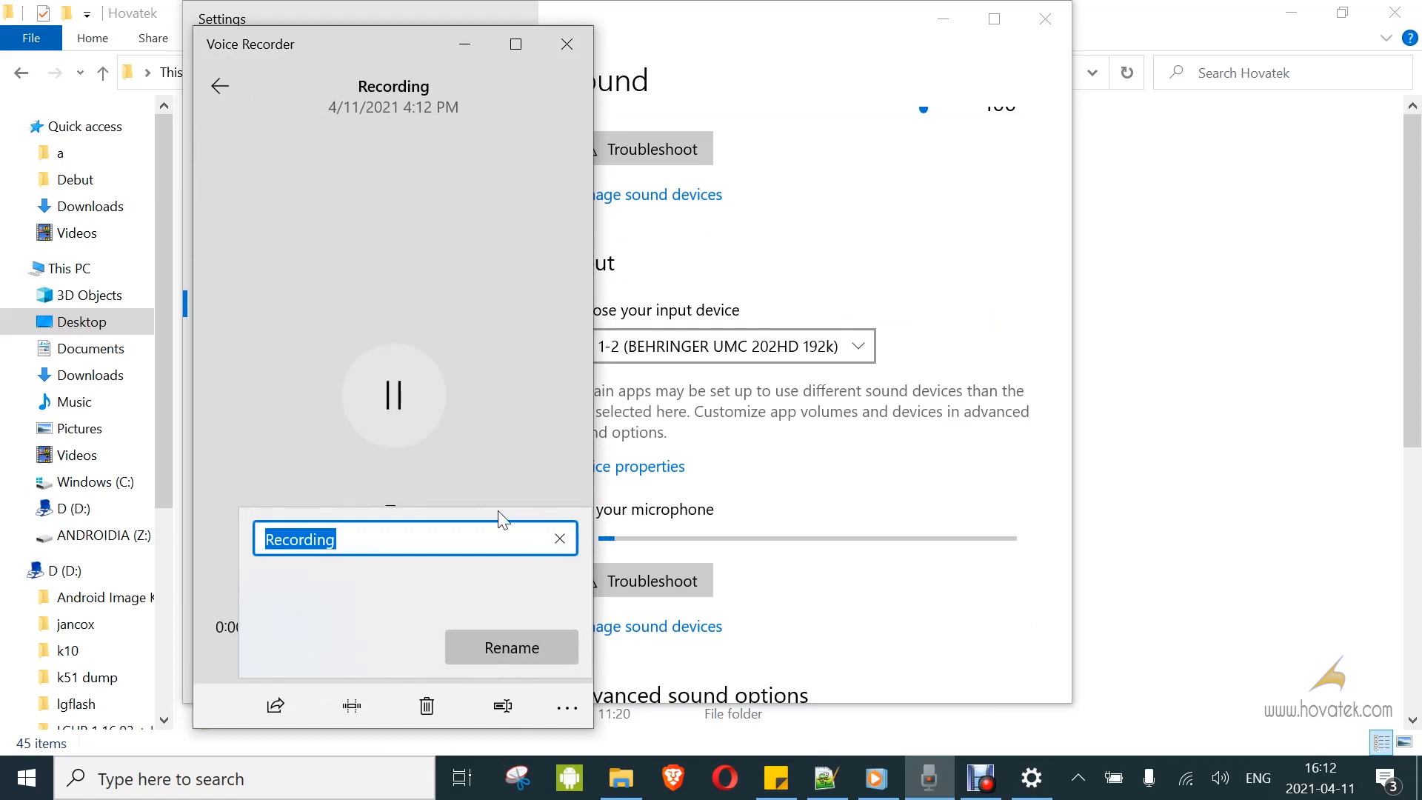